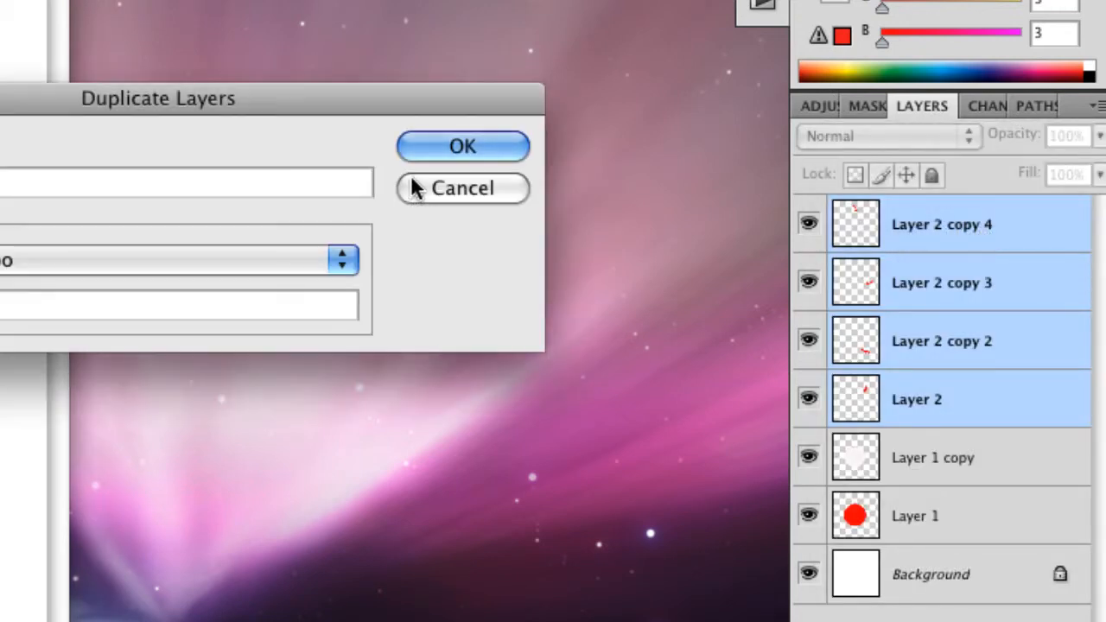
Step: Duplicate the four selected ray layers, confirming the Duplicate Layers dialog
click(463, 146)
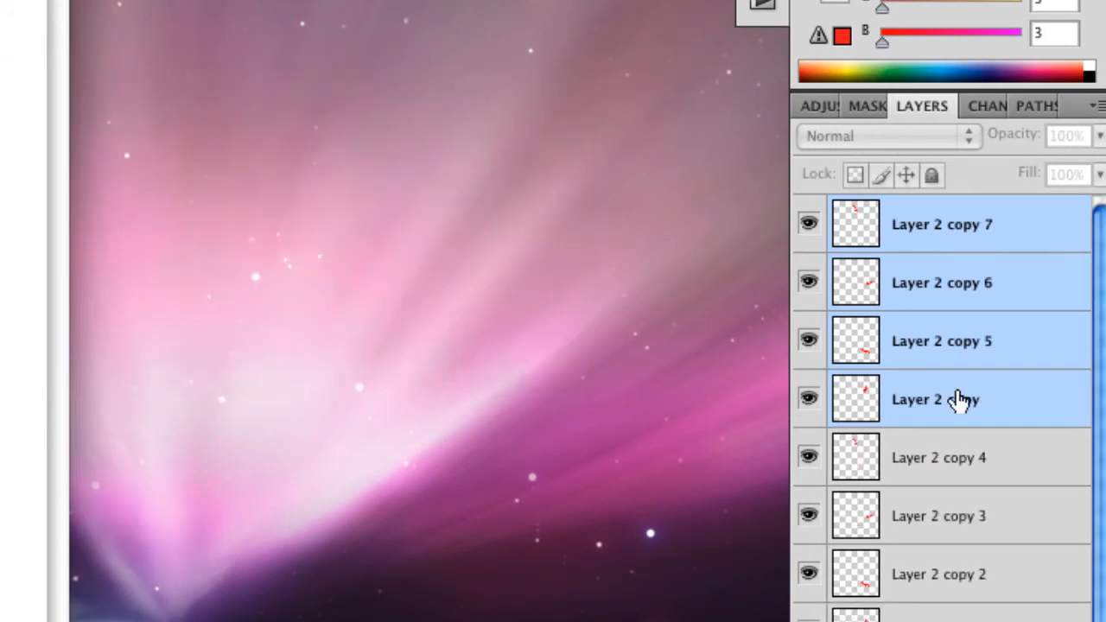
click(950, 400)
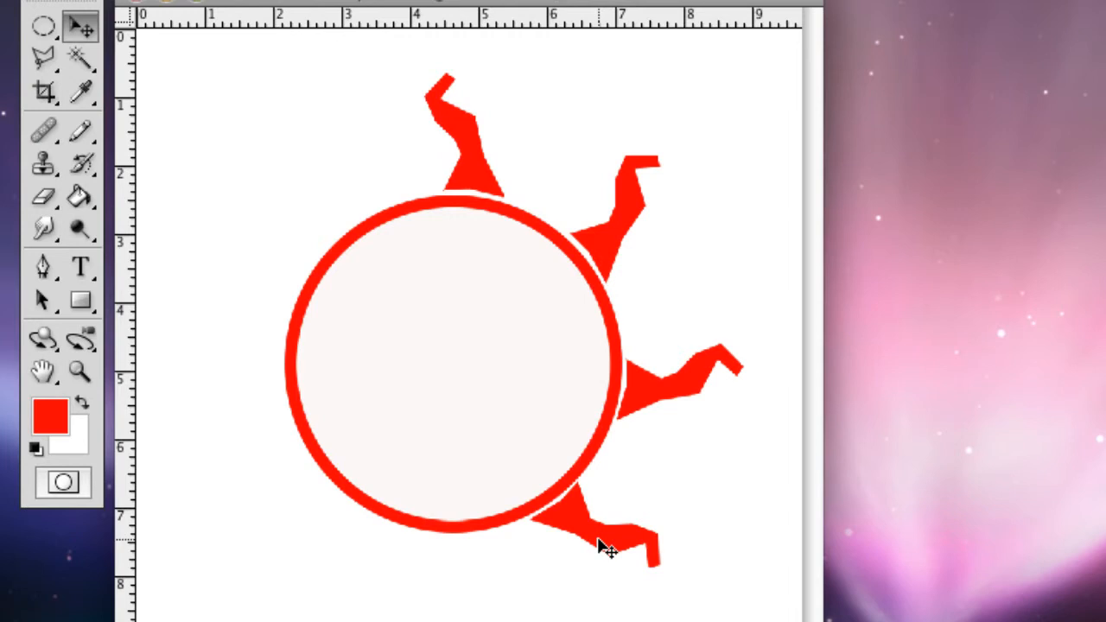
mouse_move(630, 531)
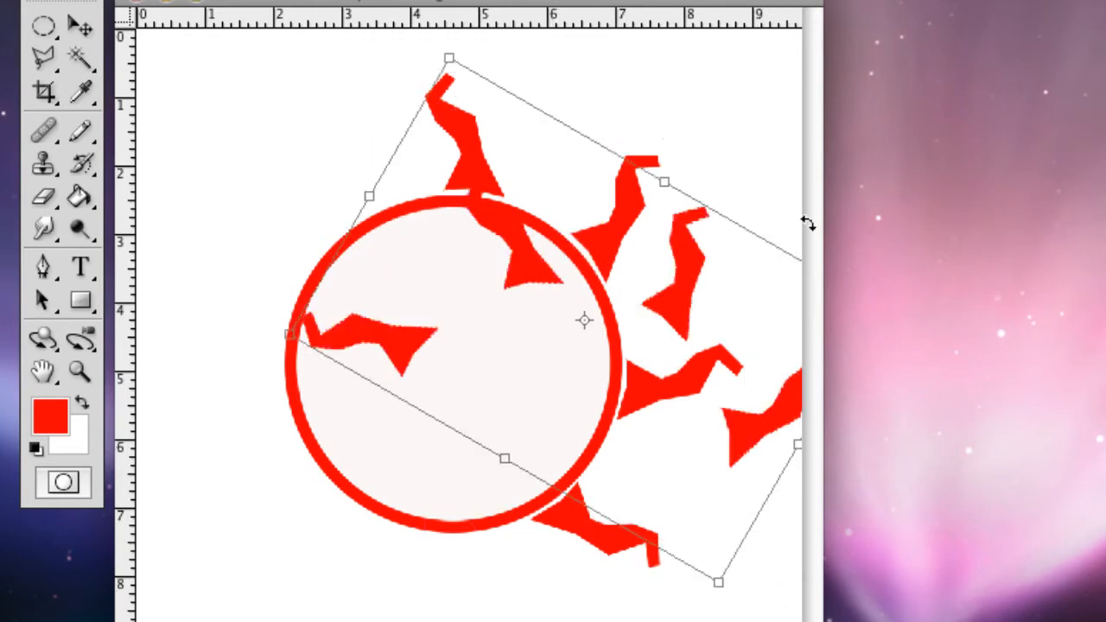
Step: Rotate the copied rays 180° to the circle's opposite side
drag(794, 221, 557, 52)
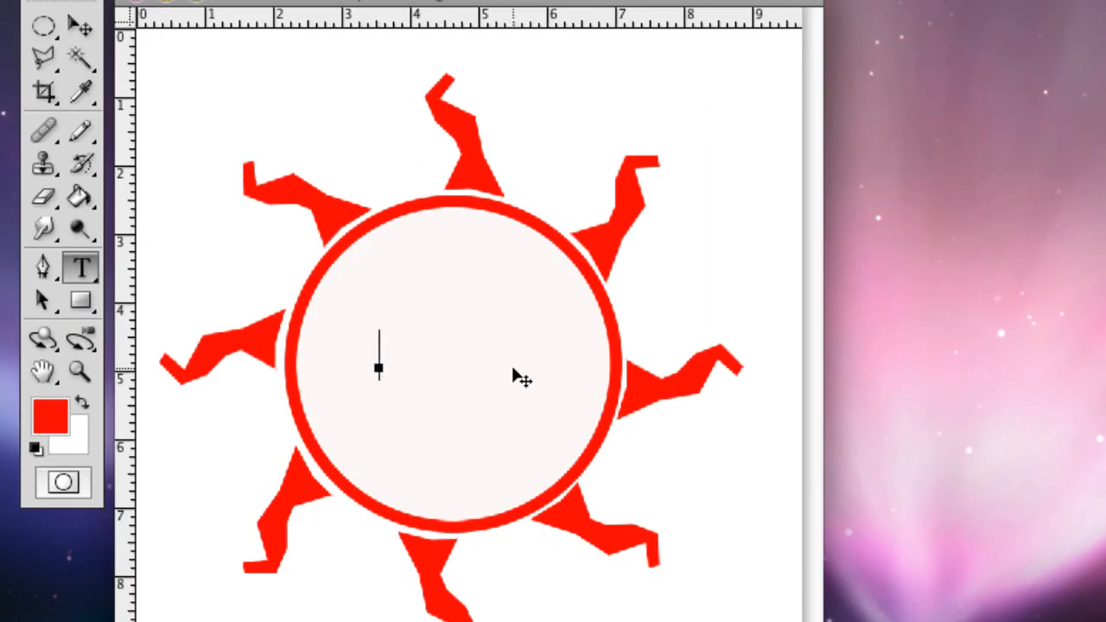
Step: Type the red initials 'AJ' and scale them to fill the circle's centre
text(AJ)
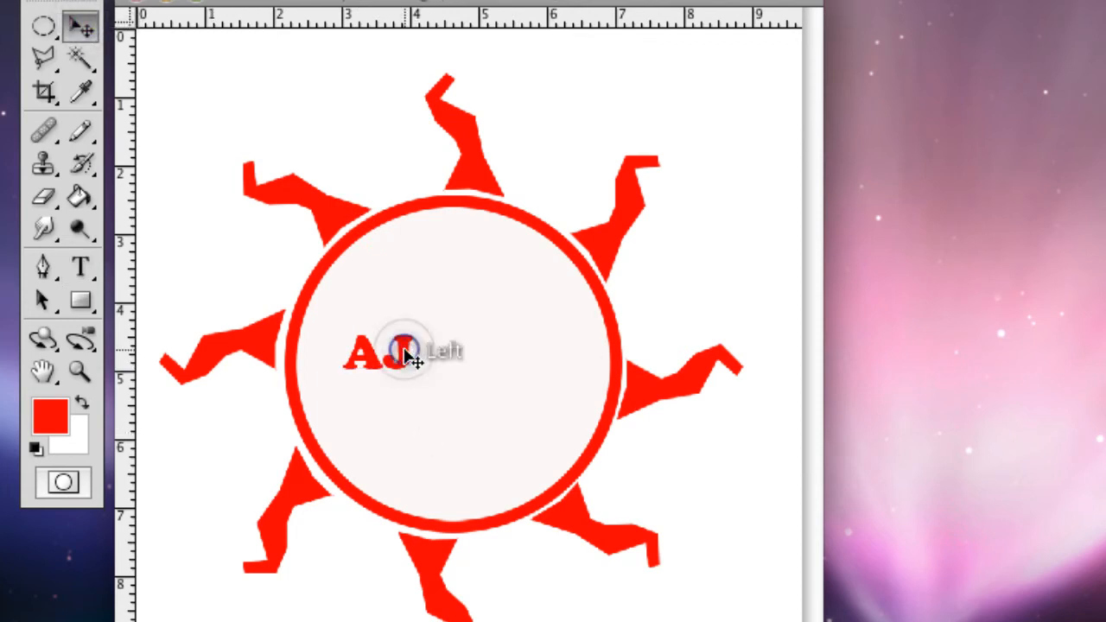
click(406, 354)
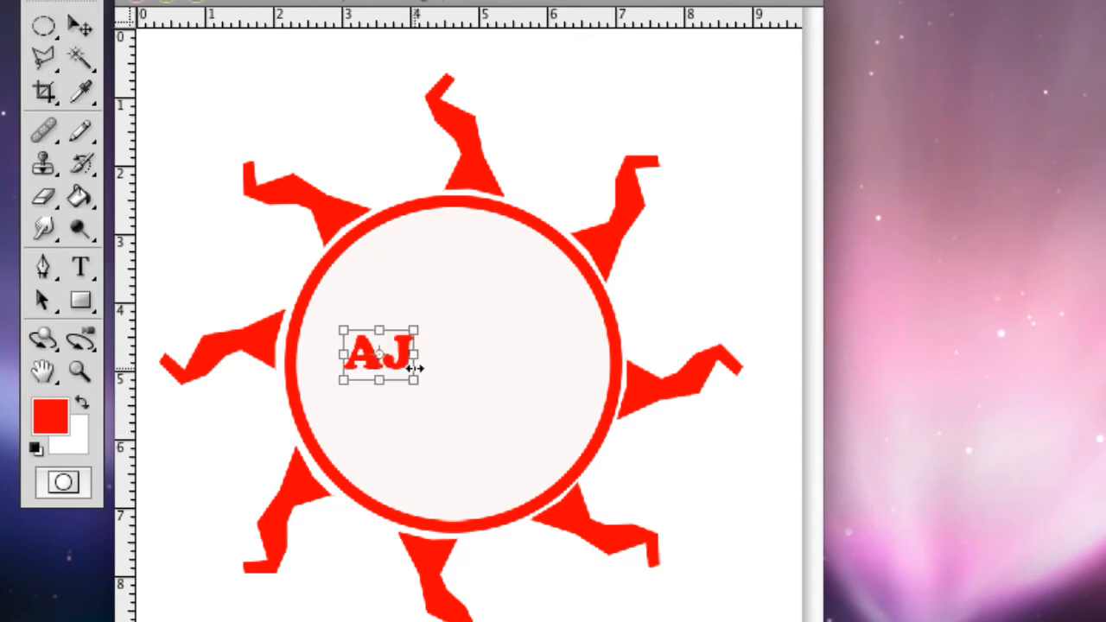
drag(416, 384, 605, 514)
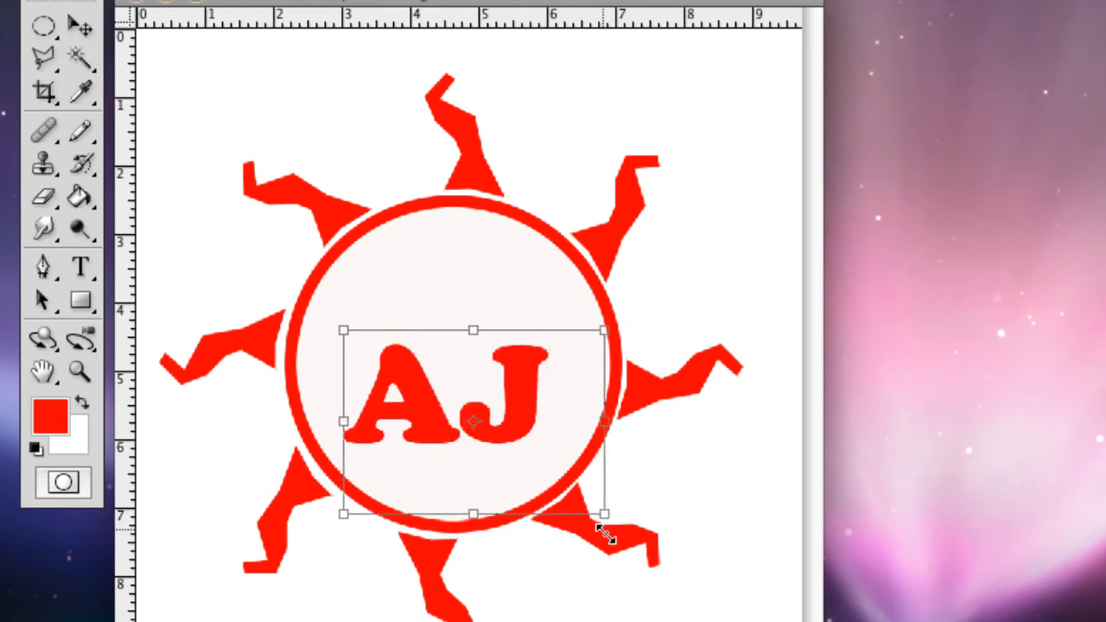
drag(605, 514, 657, 548)
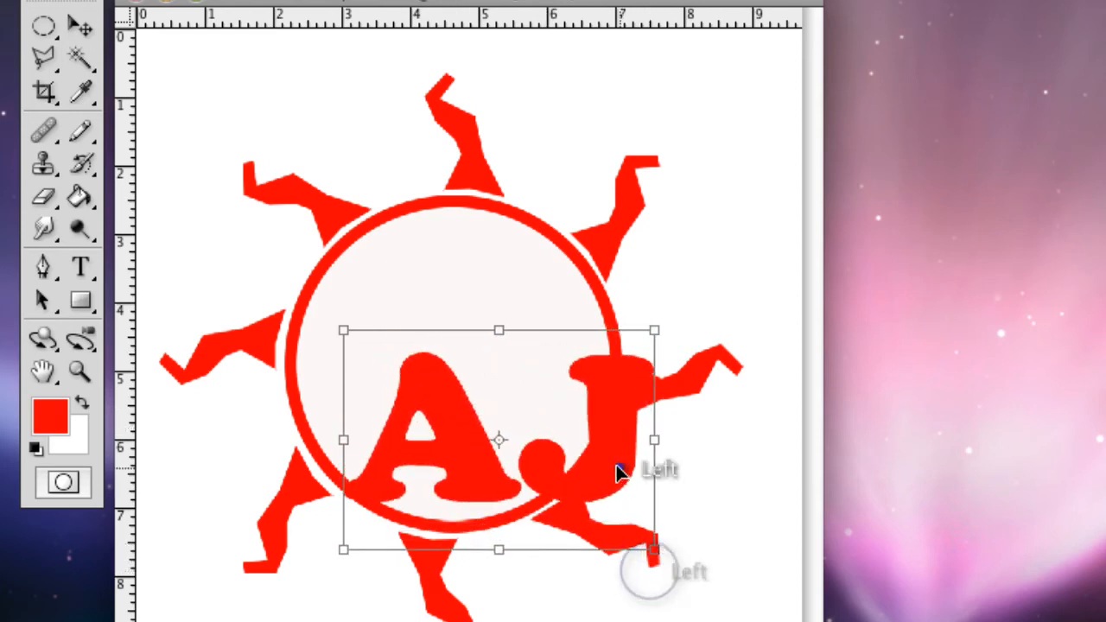
drag(496, 441, 440, 369)
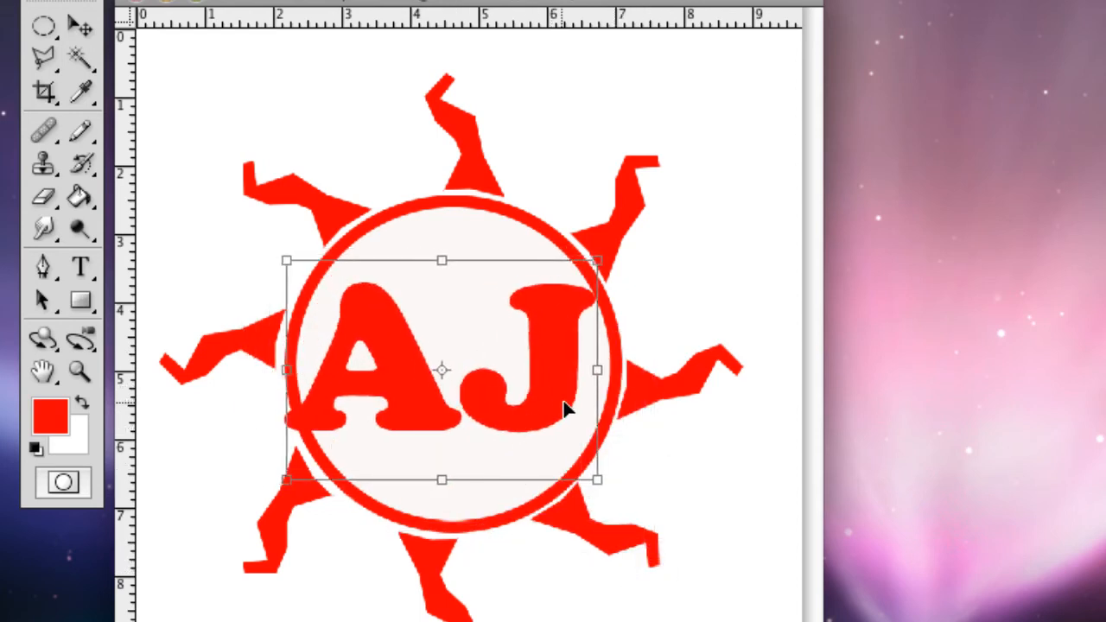